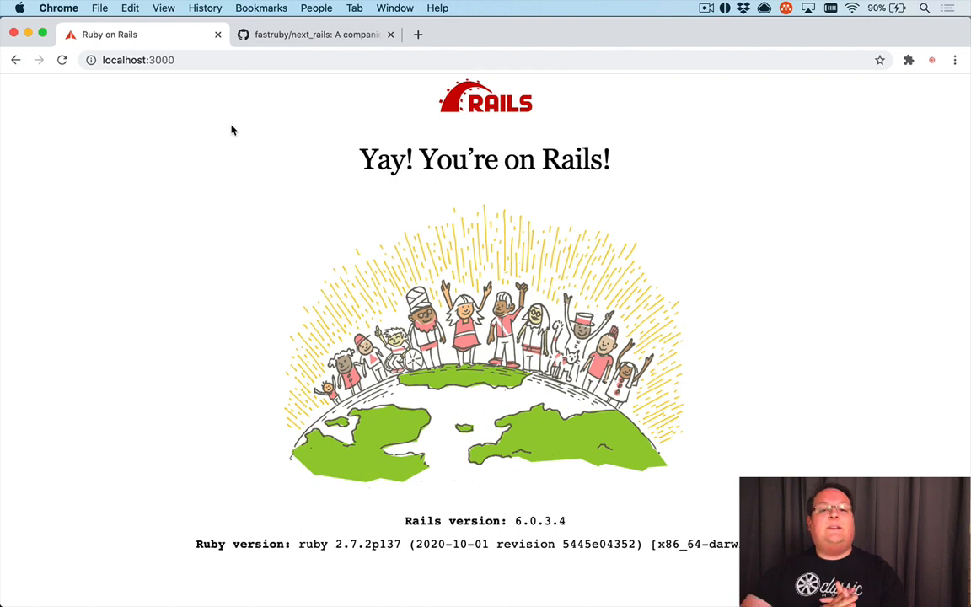
pyautogui.moveTo(246, 193)
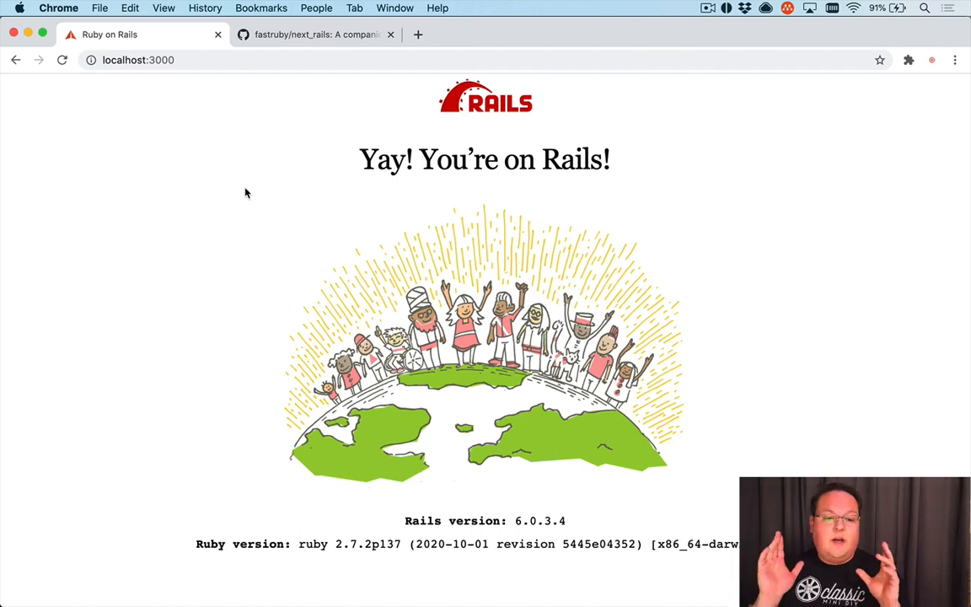
pyautogui.moveTo(277, 71)
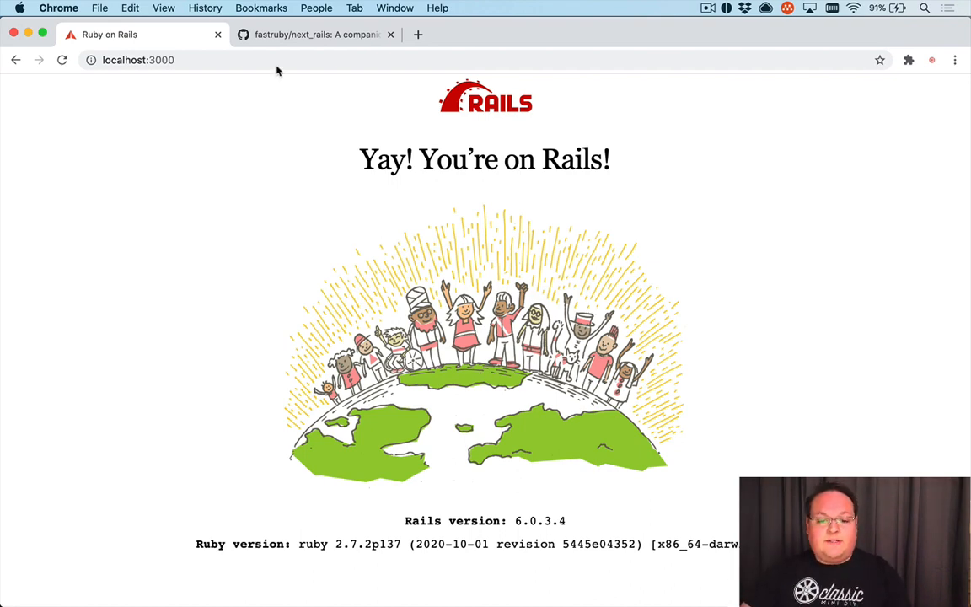
# Step: Scroll the fastruby/next_rails README to its 'Dual-boot Rails next' commands
pyautogui.click(316, 34)
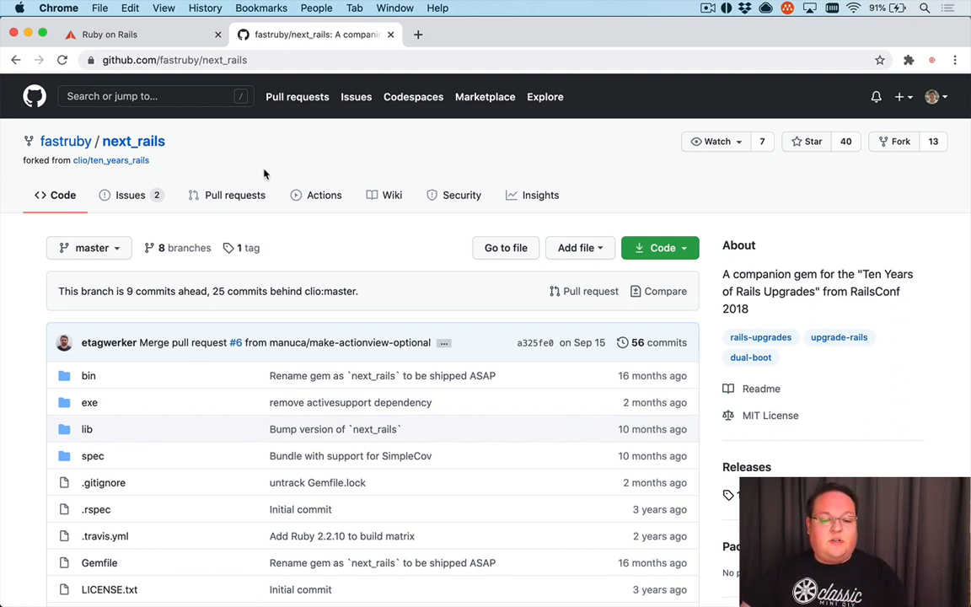
pyautogui.moveTo(211, 272)
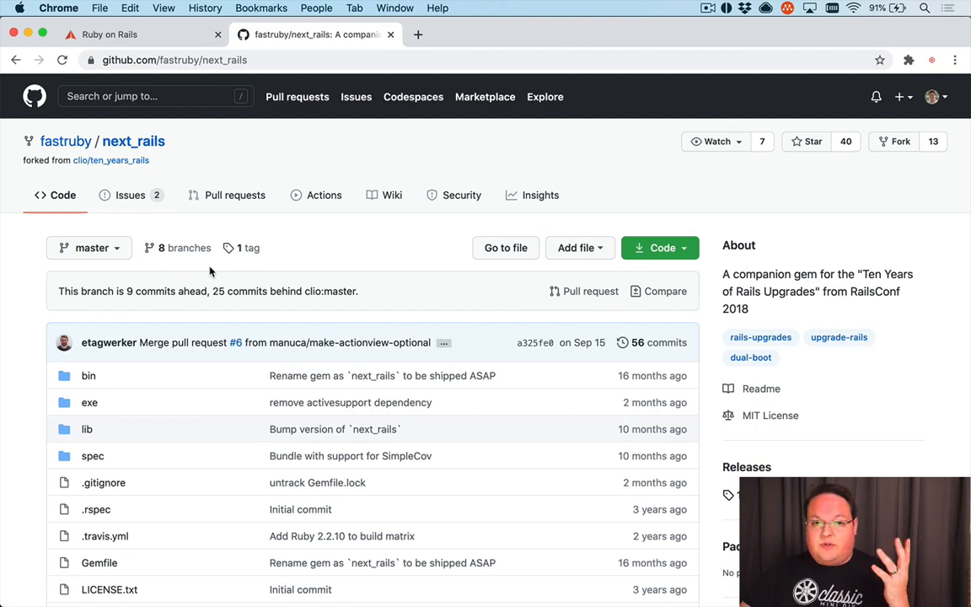
pyautogui.scroll(-3)
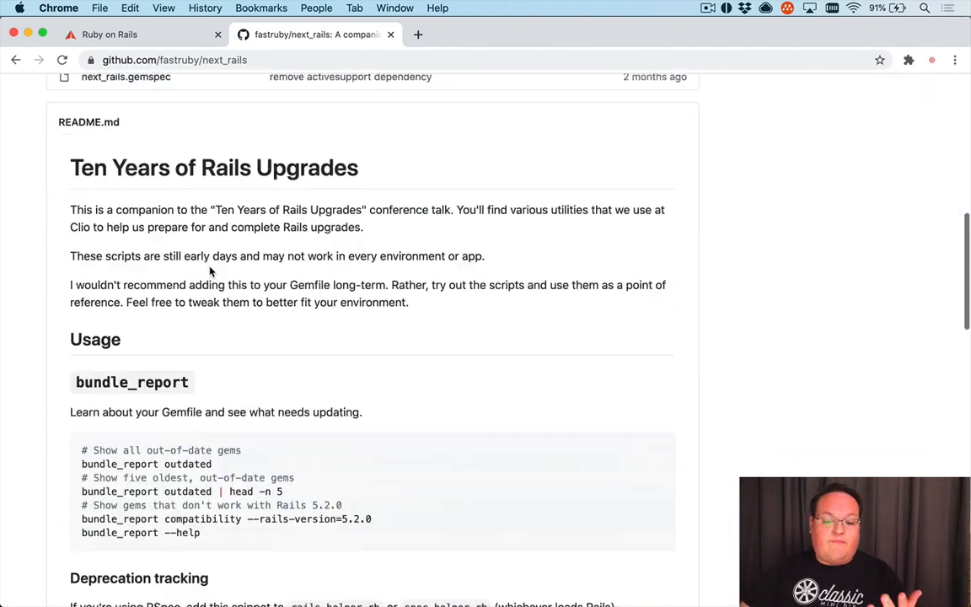
pyautogui.scroll(-3)
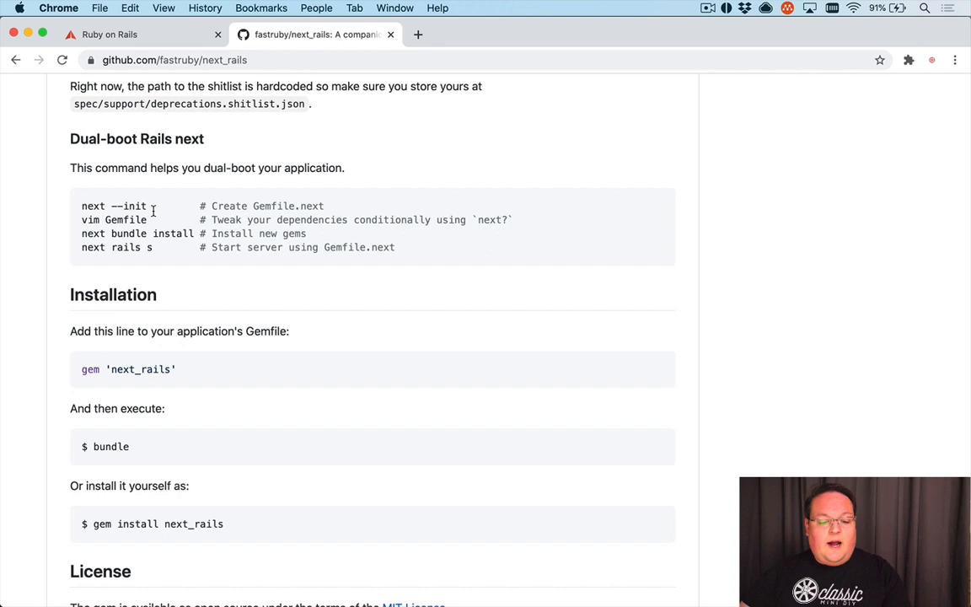
pyautogui.moveTo(92, 227)
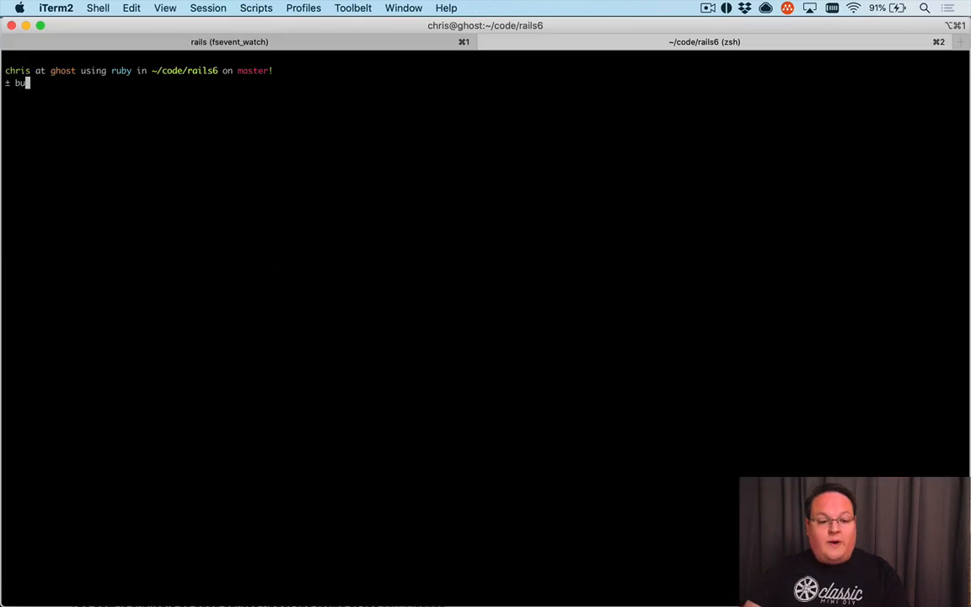
# Step: Run `bundle add next_rails` then `next --init` to create the Gemfile.next link
pyautogui.write('ndle add next_rails')
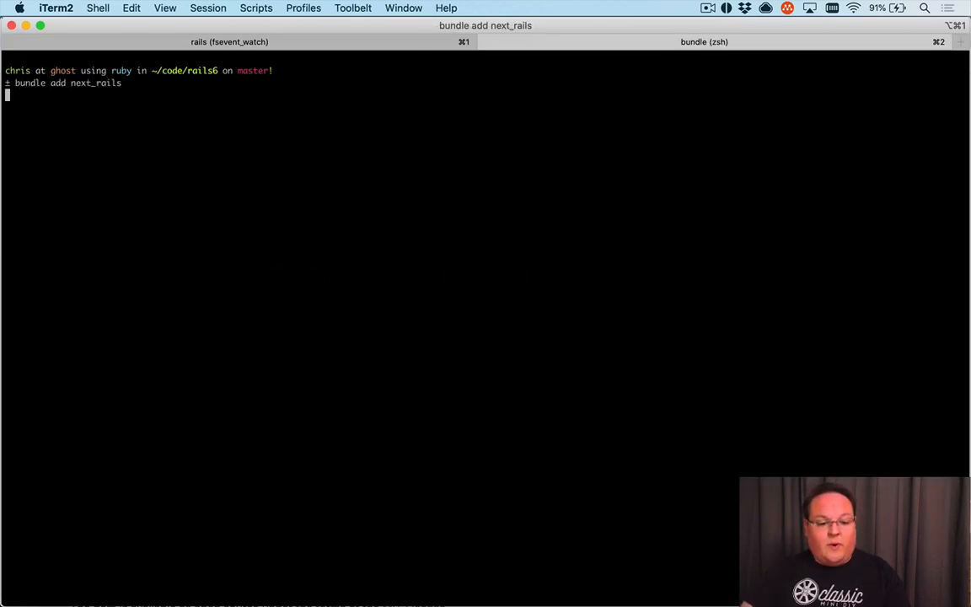
pyautogui.press('Return')
pyautogui.write('next --i')
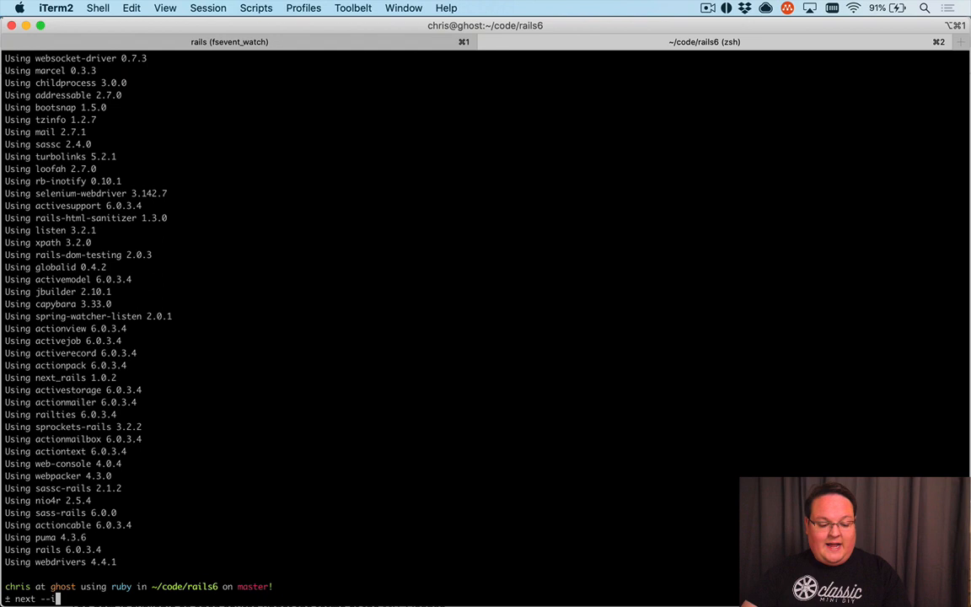
pyautogui.press('Return')
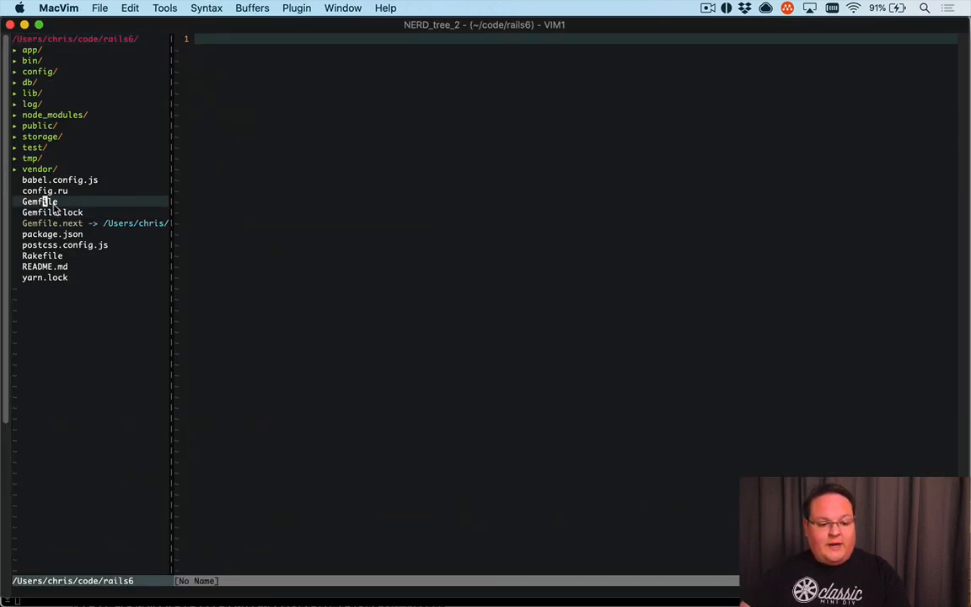
# Step: Wrap gem 'rails' in if next? using github: 'rails/rails', else Rails 6.0.3.4, and save
pyautogui.click(40, 201)
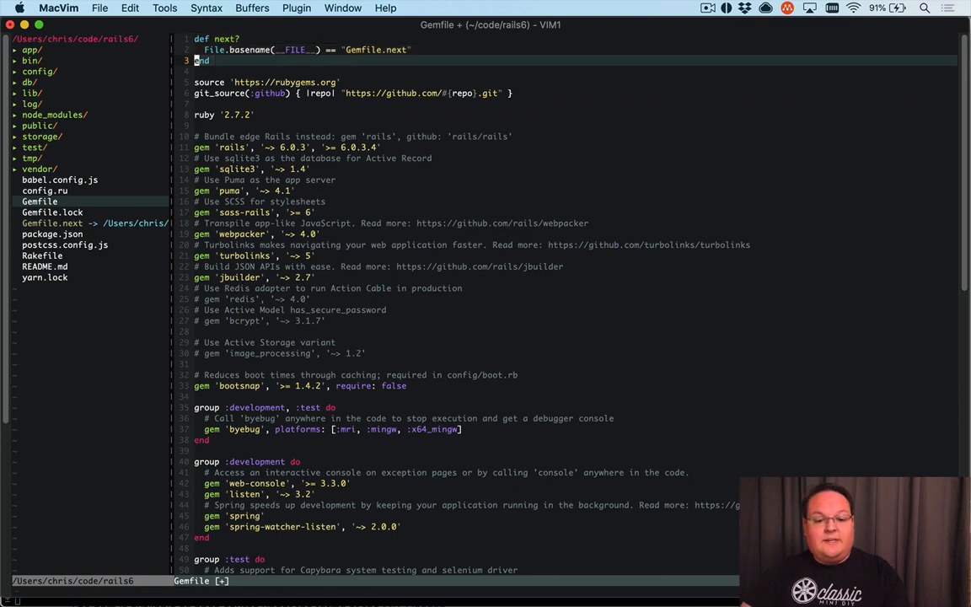
pyautogui.press('V')
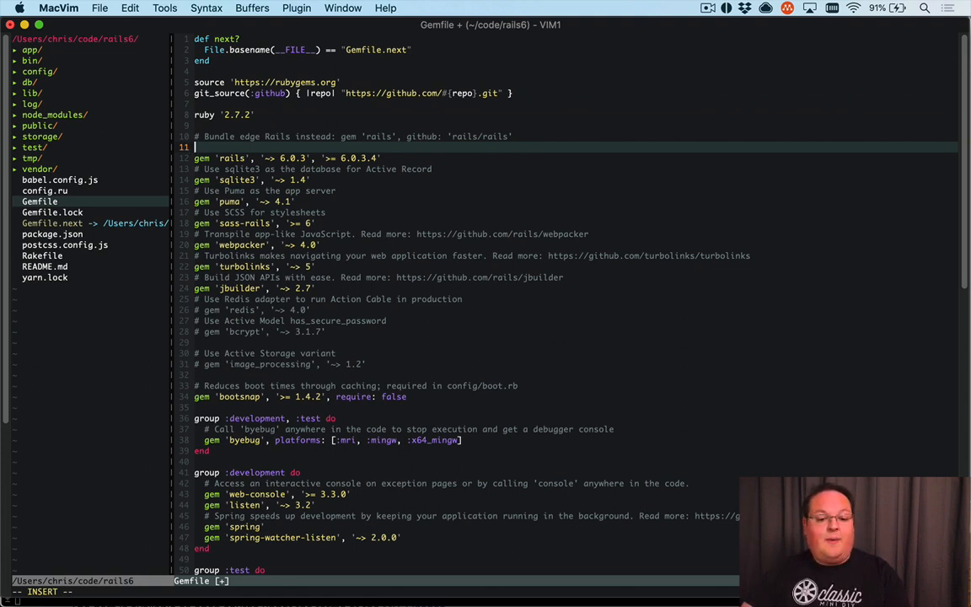
pyautogui.write('if')
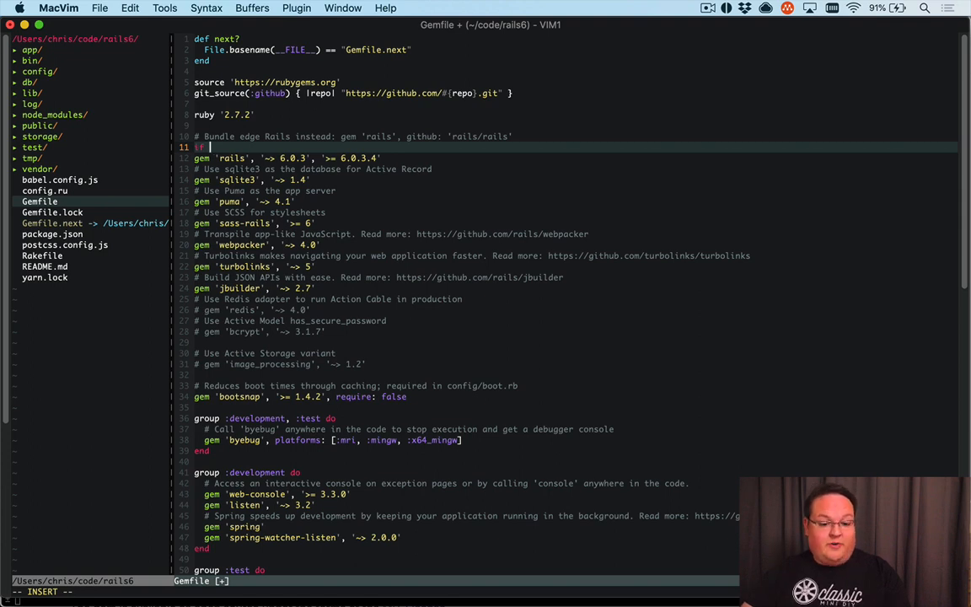
pyautogui.write('next?')
pyautogui.write('else')
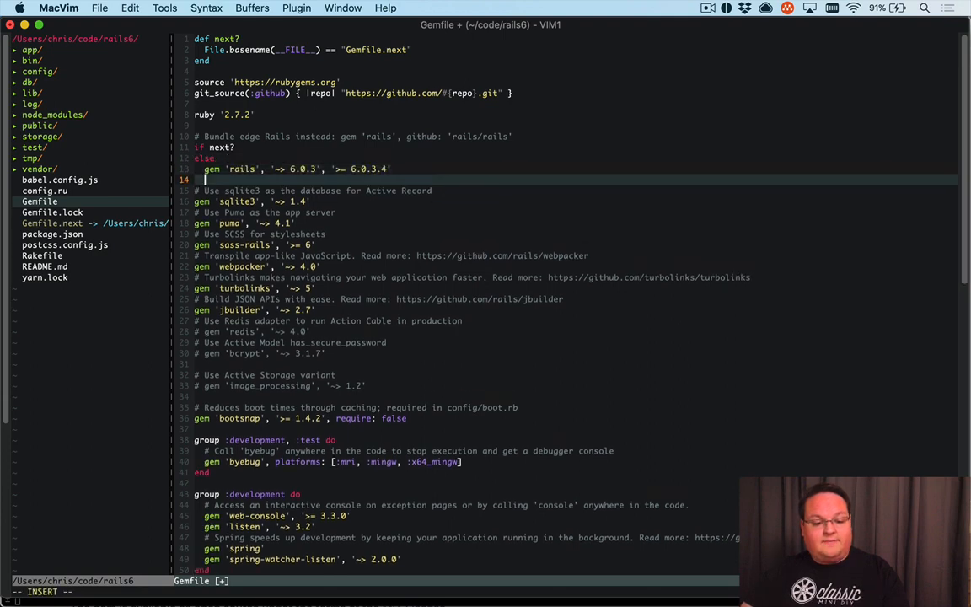
pyautogui.write('gem')
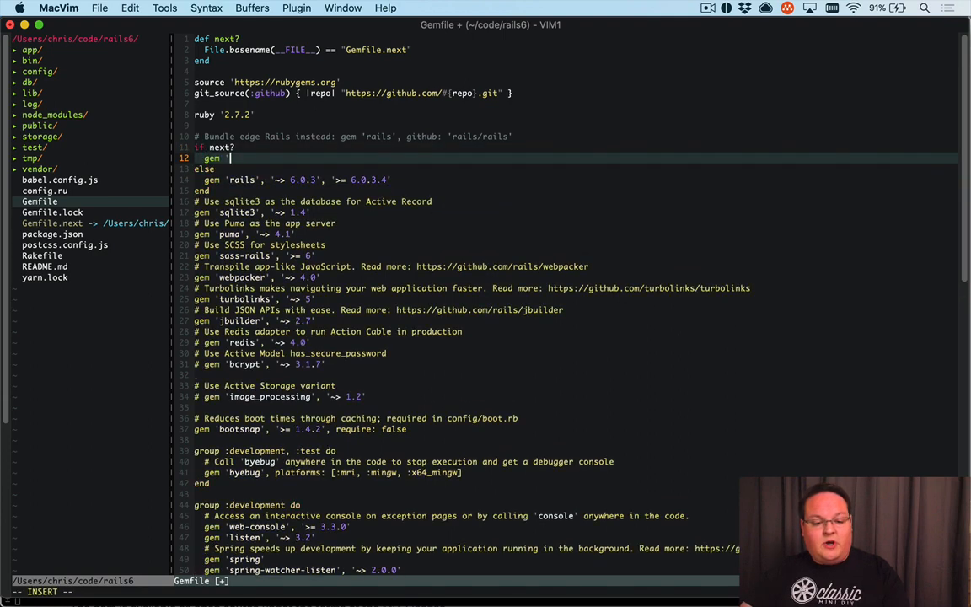
pyautogui.write("'rails', github")
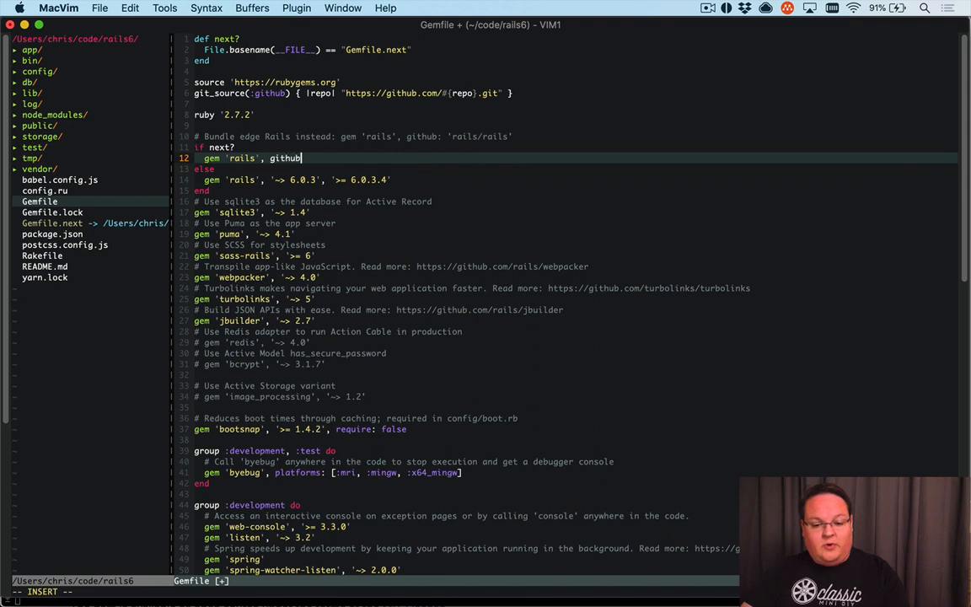
pyautogui.write(": 'rails/rails")
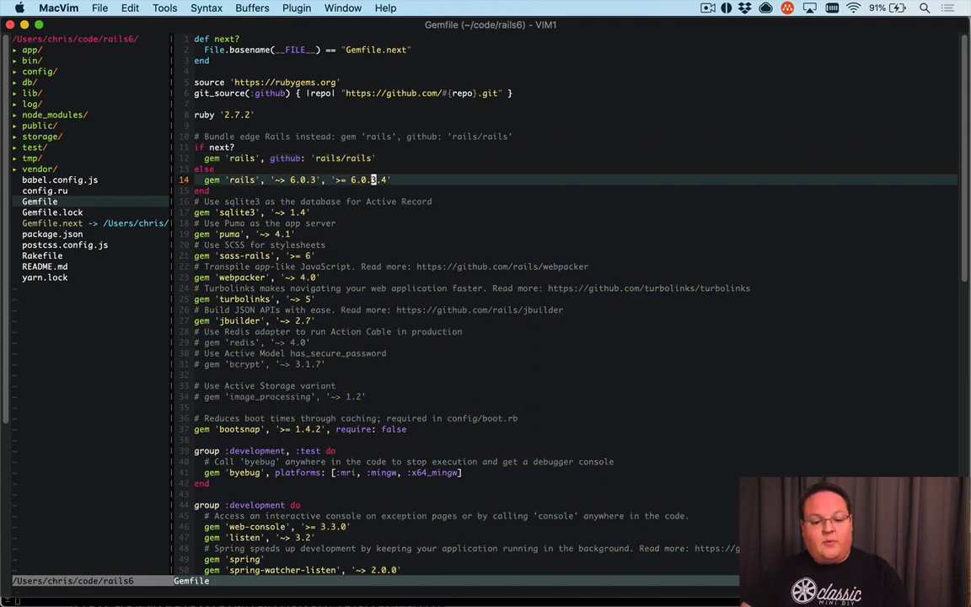
pyautogui.press('V')
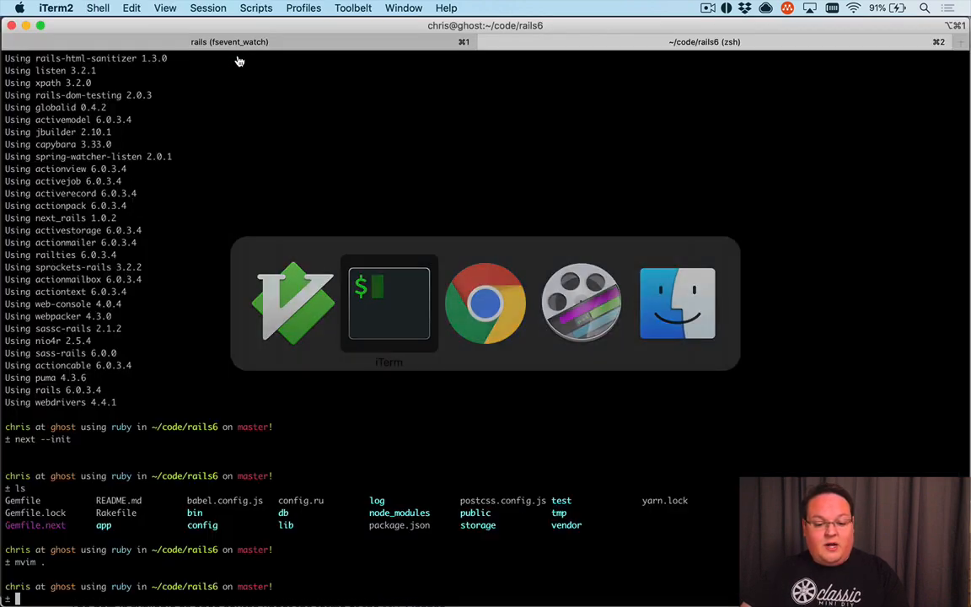
# Step: Run `next bundle install`, pulling Rails 6.1.0.rc1 from the rails/rails master branch
pyautogui.click(388, 304)
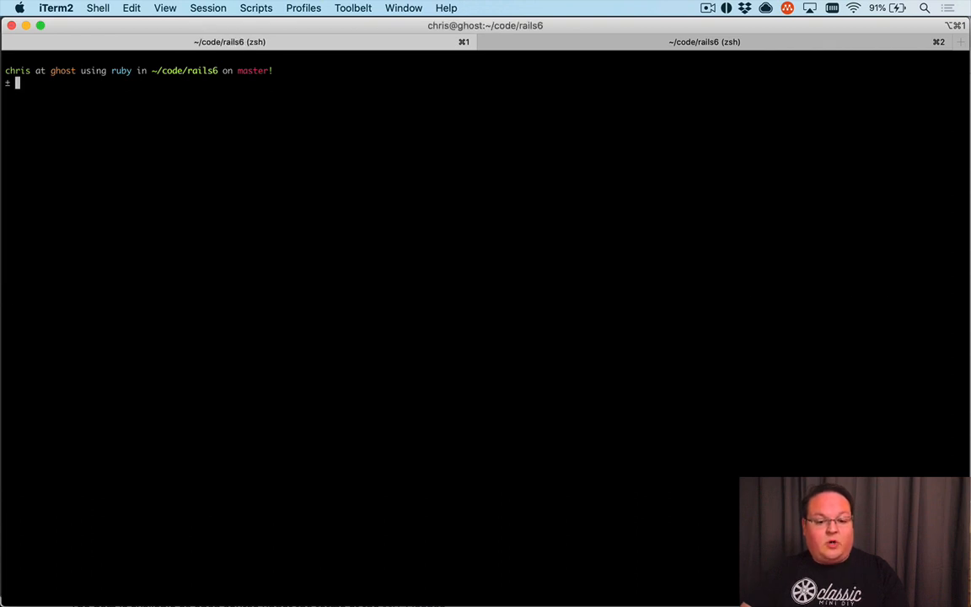
pyautogui.write('next r')
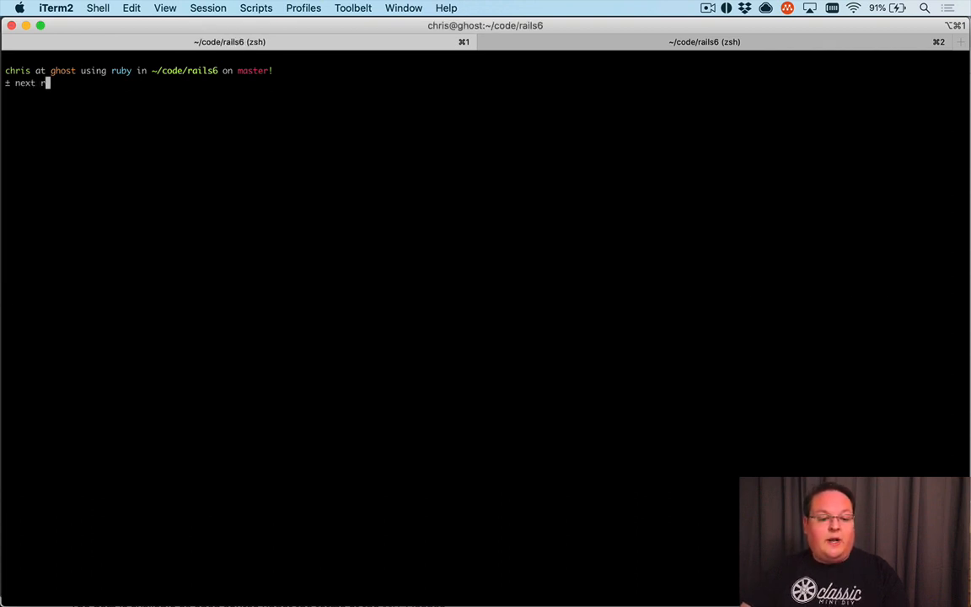
pyautogui.write('bundle install')
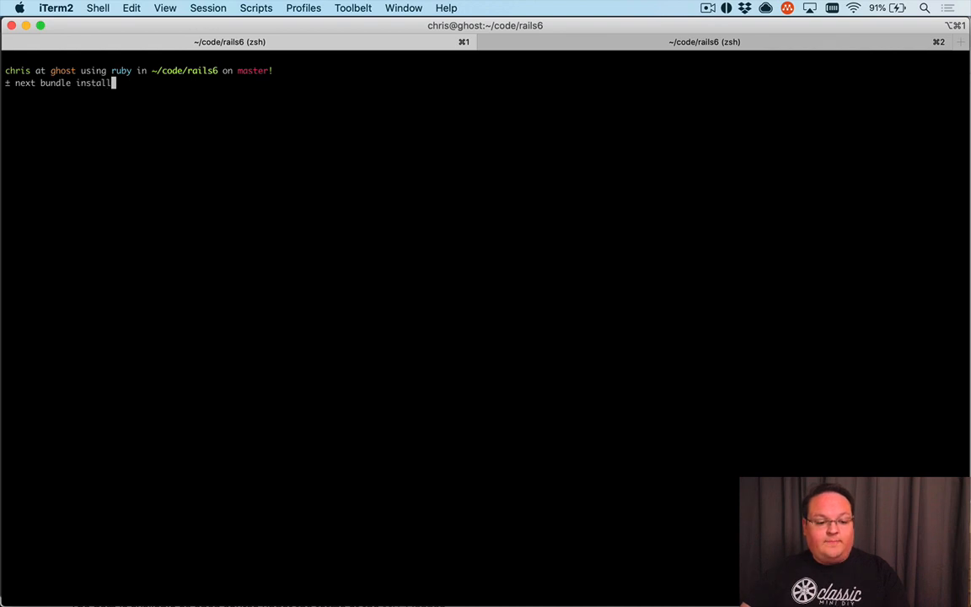
pyautogui.press('return')
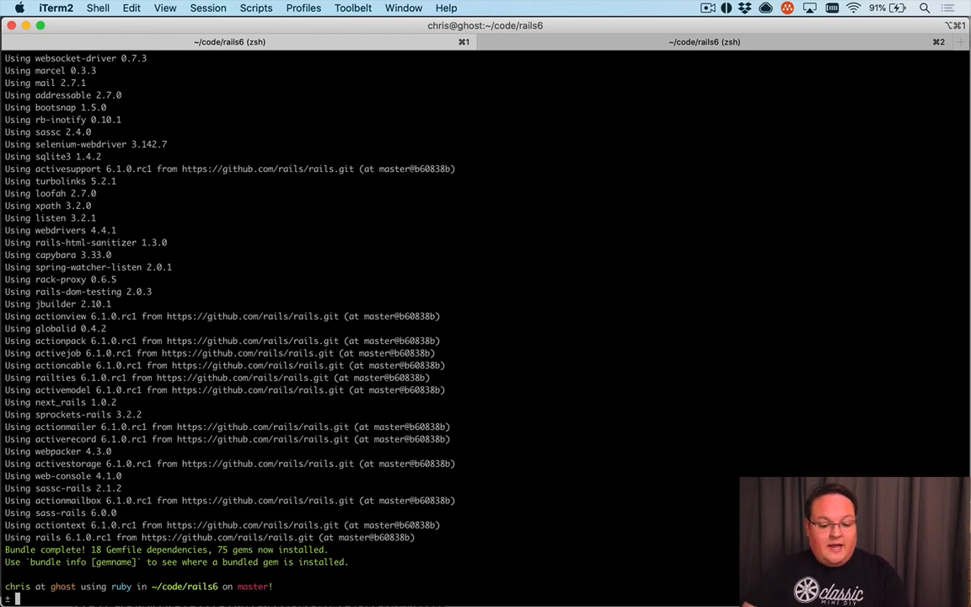
pyautogui.doubleClick(113, 316)
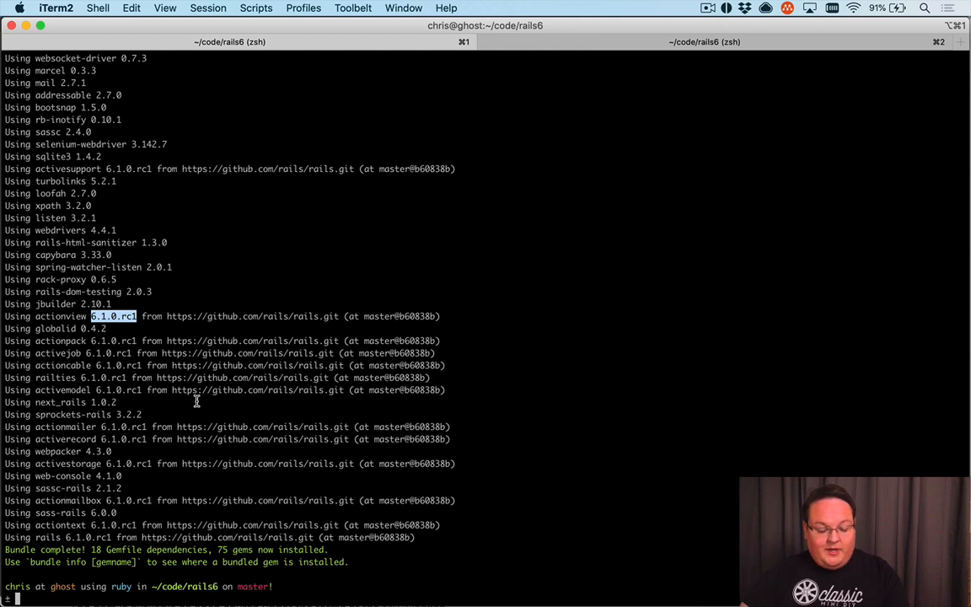
pyautogui.write('next rails')
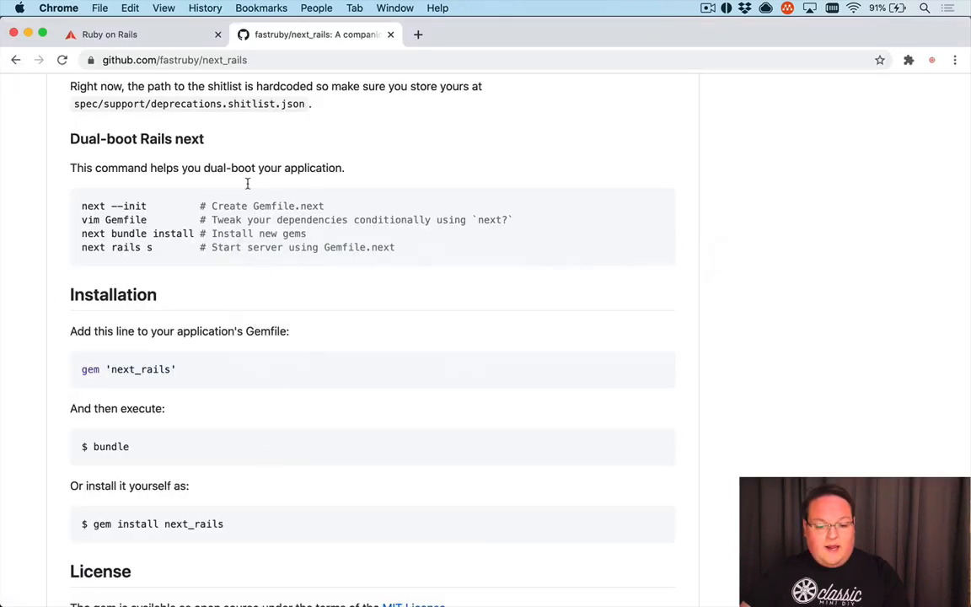
# Step: Switch back to the Chrome tab with the next_rails dual-boot README
pyautogui.click(127, 35)
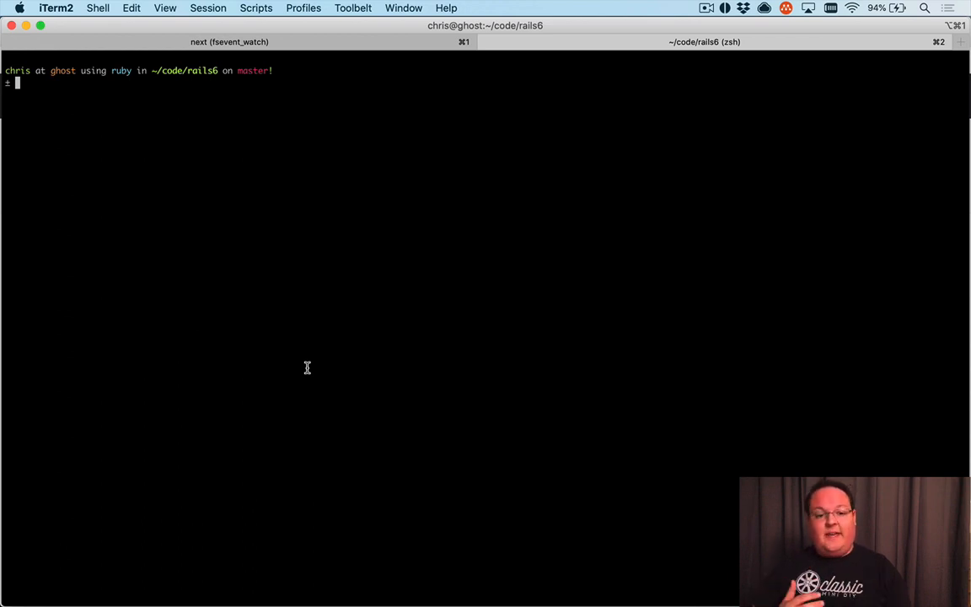
# Step: In `rails c`, check Rails.gem_version (6.1.0.rc1) is not above Gem::Version 6.1.0
pyautogui.write('rails c')
pyautogui.write('Rails.gem_')
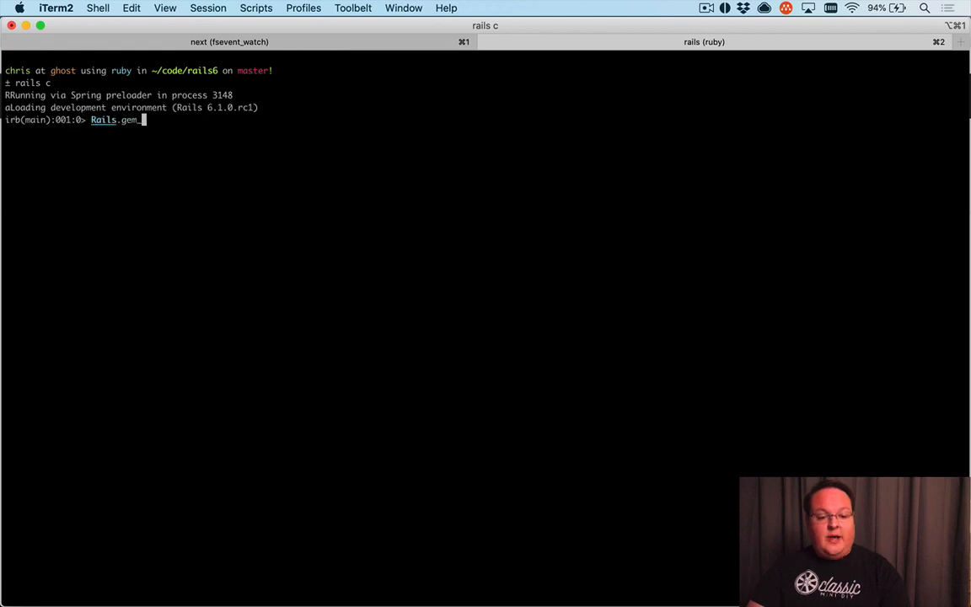
pyautogui.write('version')
pyautogui.press('Return')
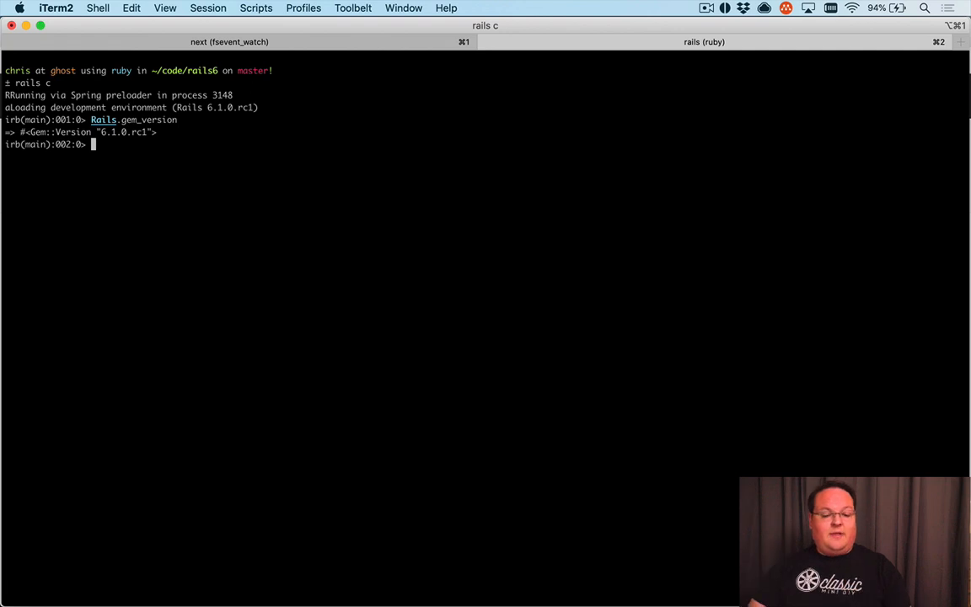
pyautogui.write('Rails.gem_version >')
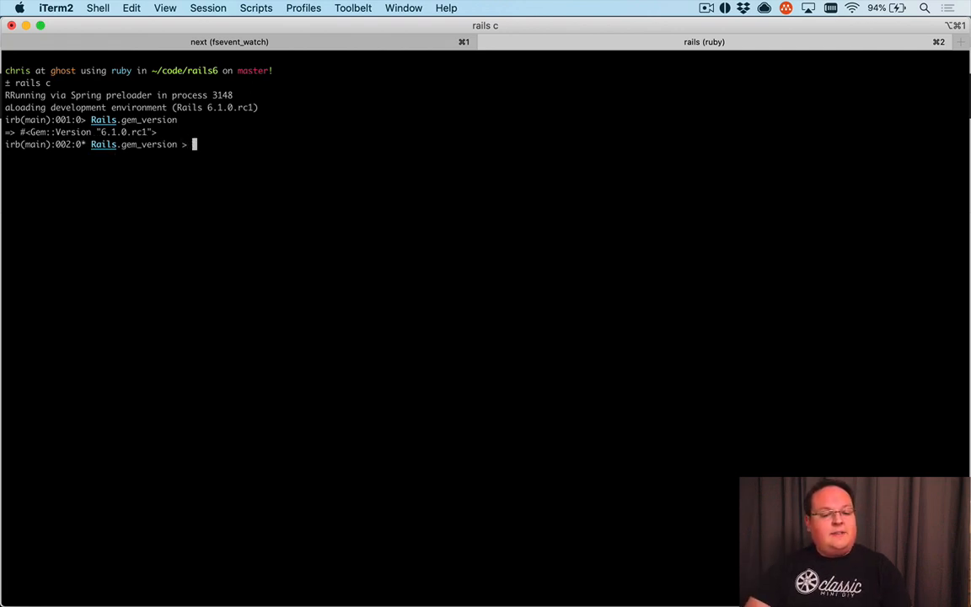
pyautogui.write('Gem::V')
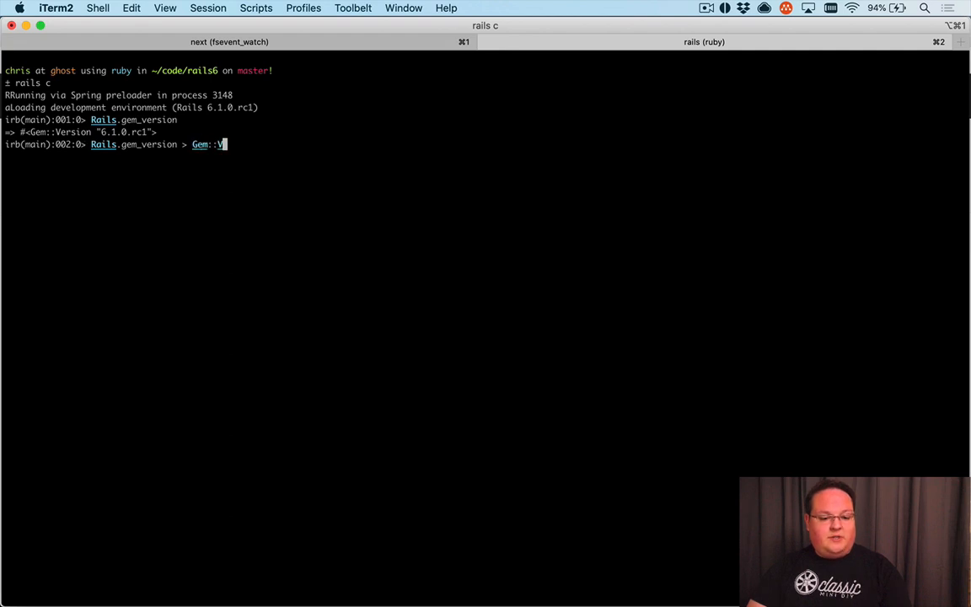
pyautogui.write('ersion.new("')
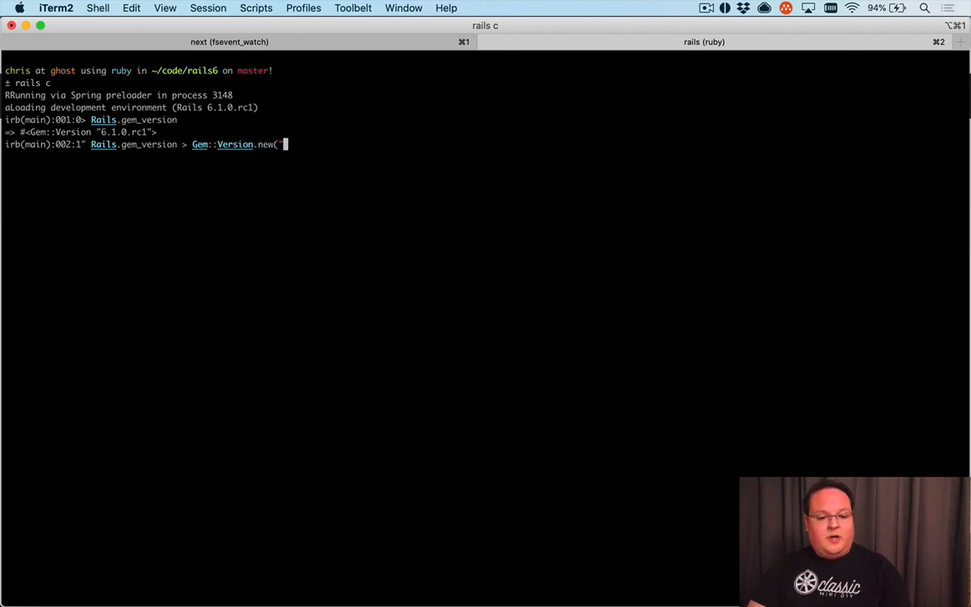
pyautogui.write('6.1.0")')
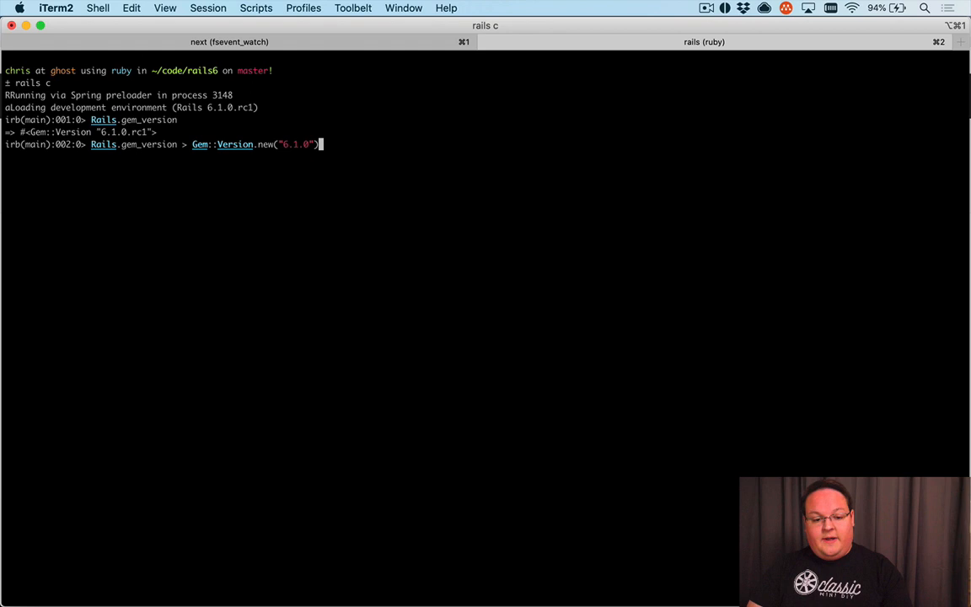
pyautogui.doubleClick(131, 132)
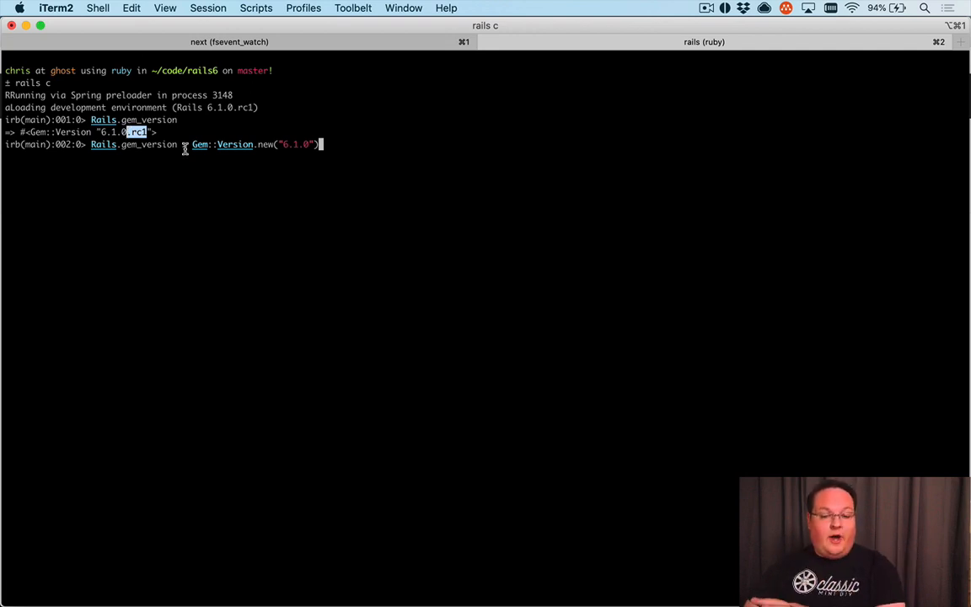
pyautogui.press('return')
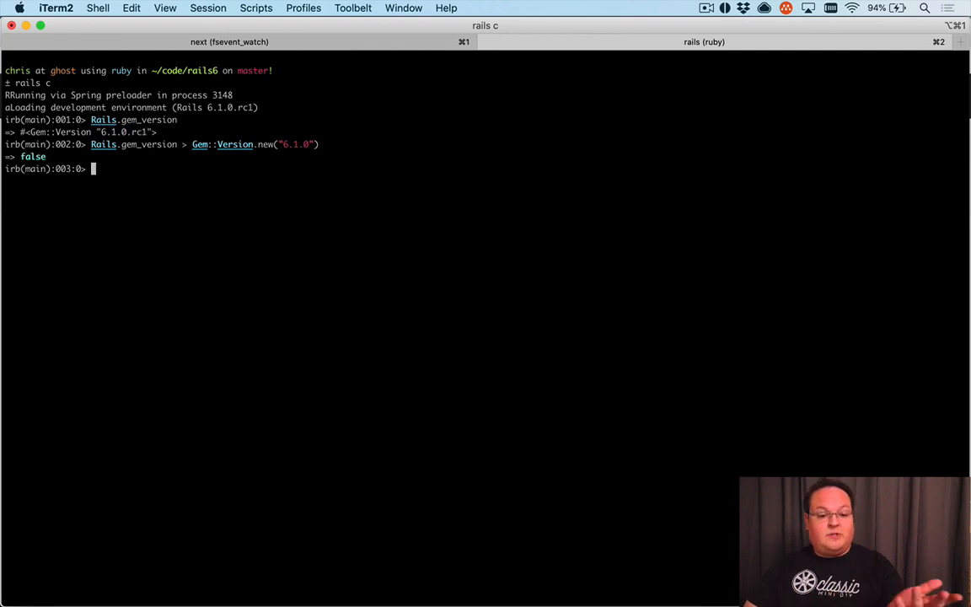
# Step: Confirm Rails.gem_version is above 6.1.0.rc0 and above 6.0.0 (both true)
pyautogui.write('Rails.gem_version > Gem::Version.new("6.1.0")')
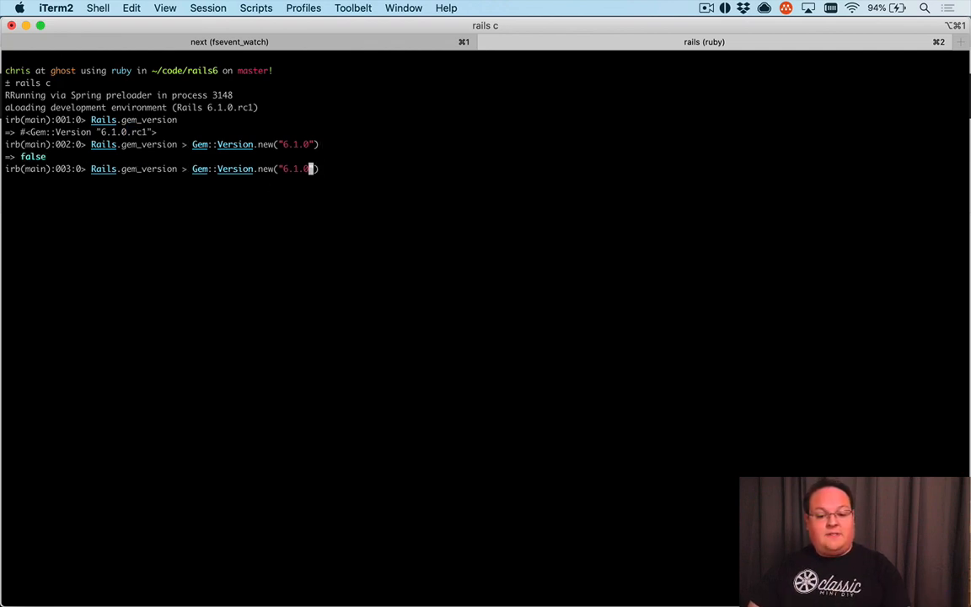
pyautogui.write('.rc0')
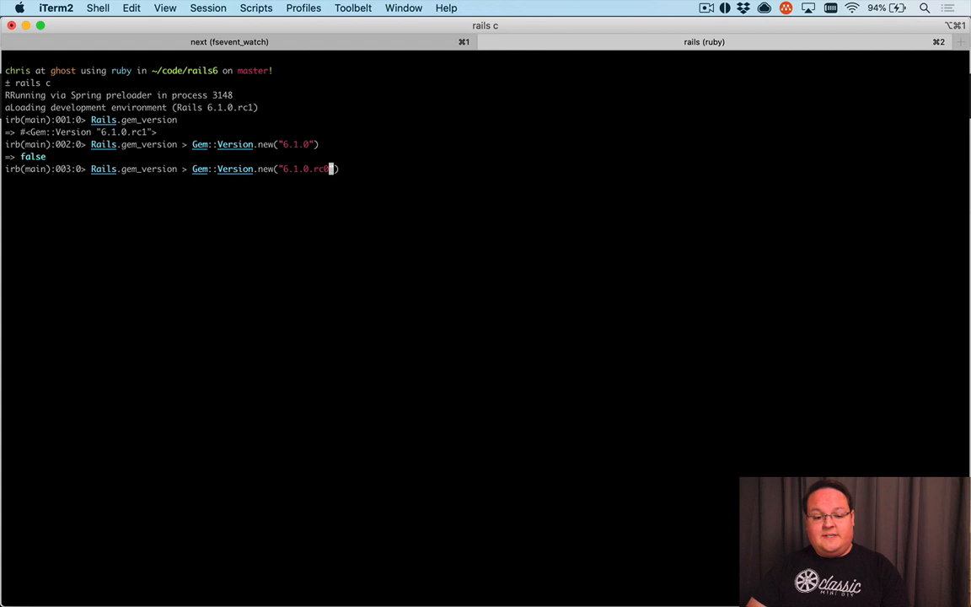
pyautogui.press('Return')
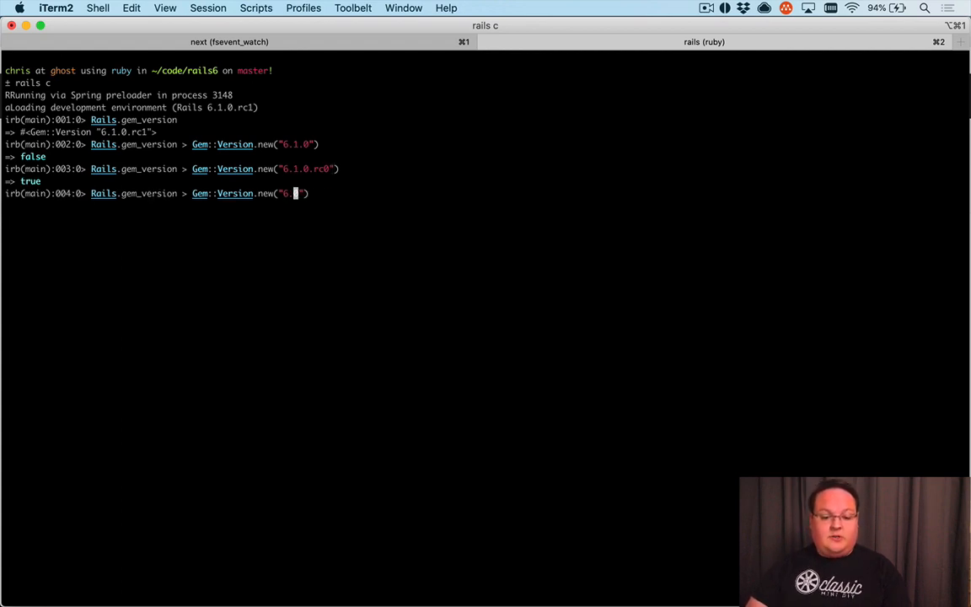
pyautogui.press('return')
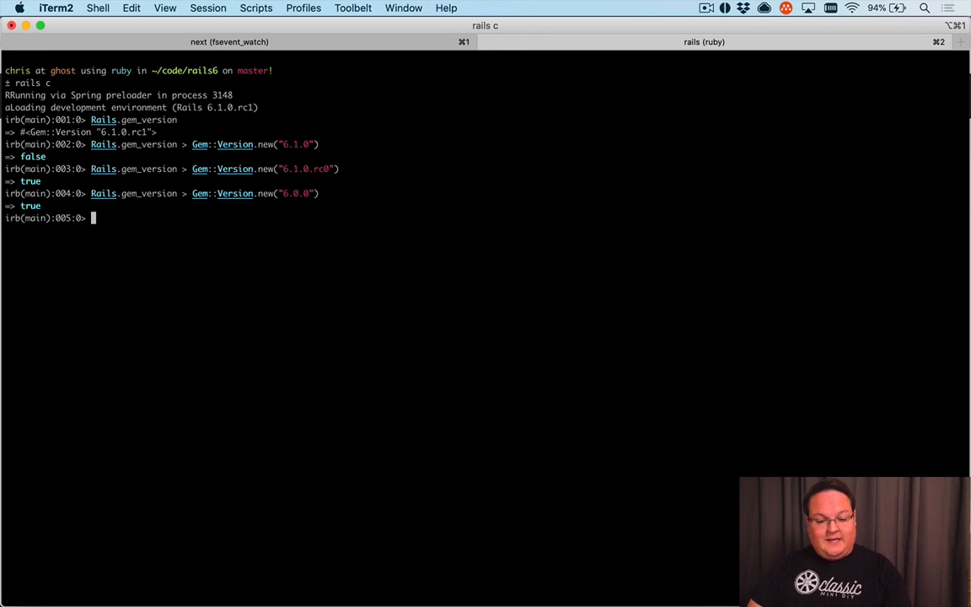
pyautogui.moveTo(258, 220)
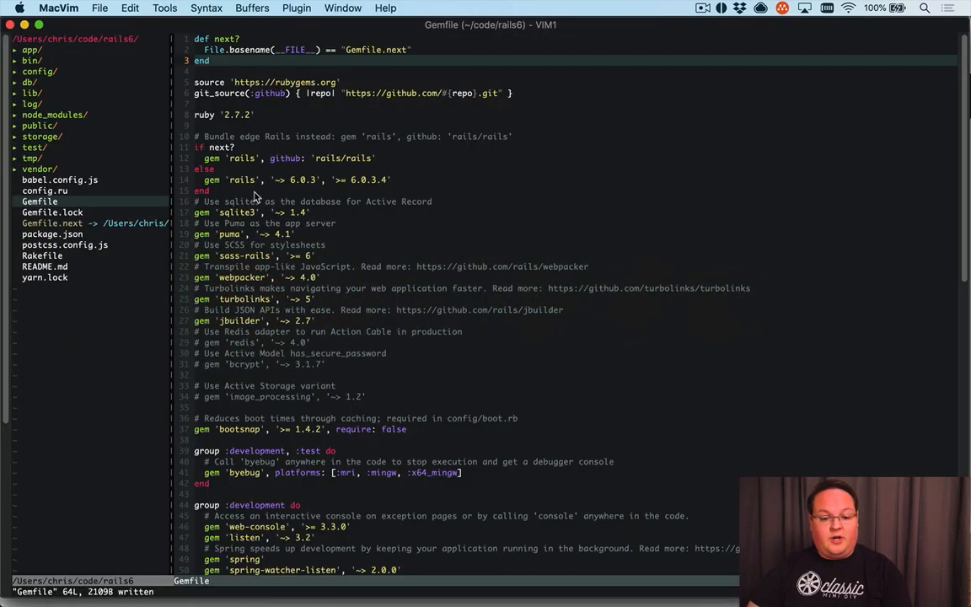
# Step: Change the else-branch rails constraint from '~> 6.0.3' to '~> 6.1.3'
pyautogui.write('6.1.3')
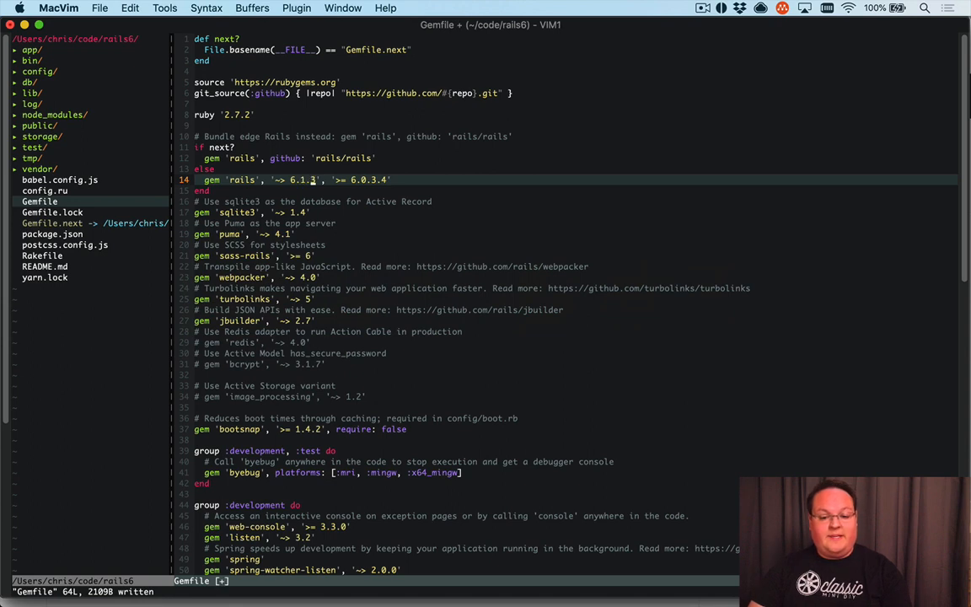